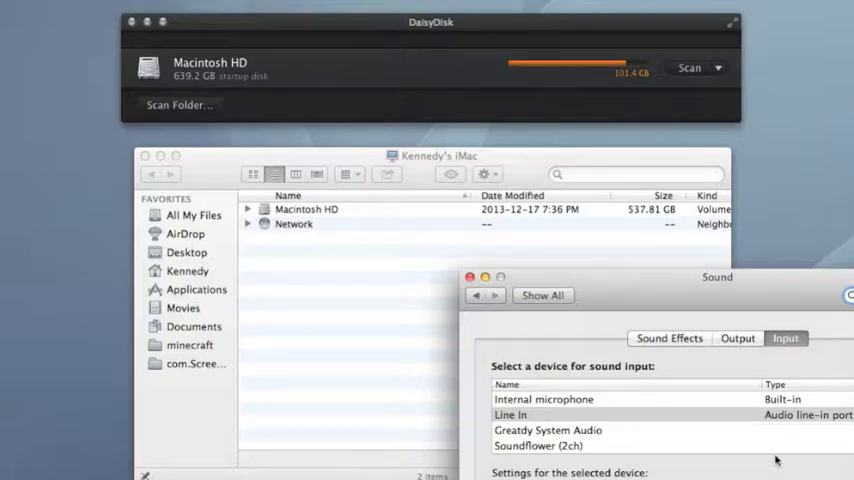
{"action": "mouse_move", "coordinate": [652, 286]}
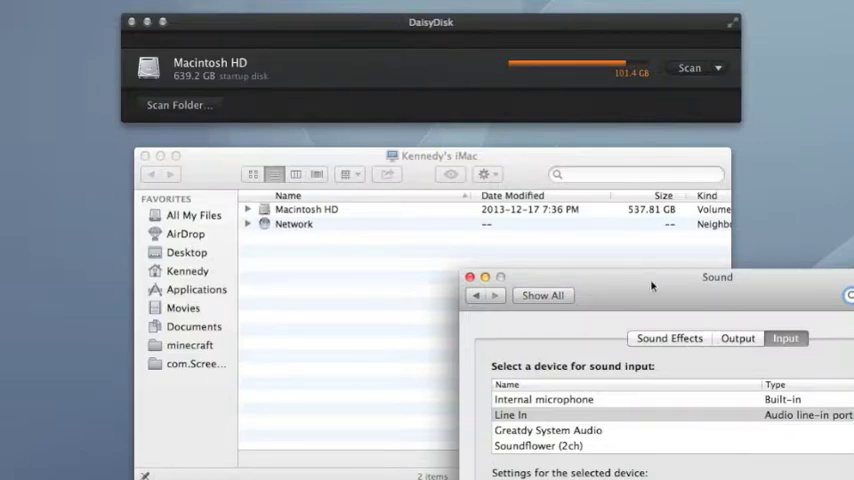
- Close the Sound preferences window, leaving DaisyDisk and Finder in view
{"action": "left_click", "coordinate": [460, 276]}
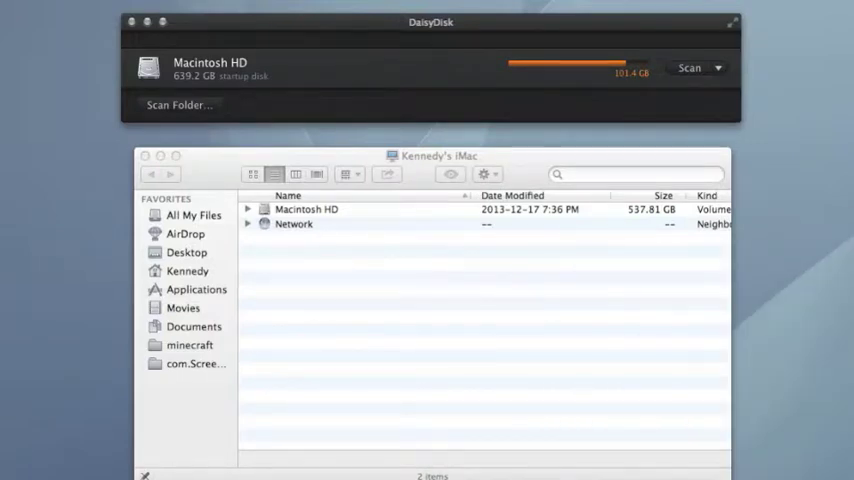
{"action": "mouse_move", "coordinate": [832, 218]}
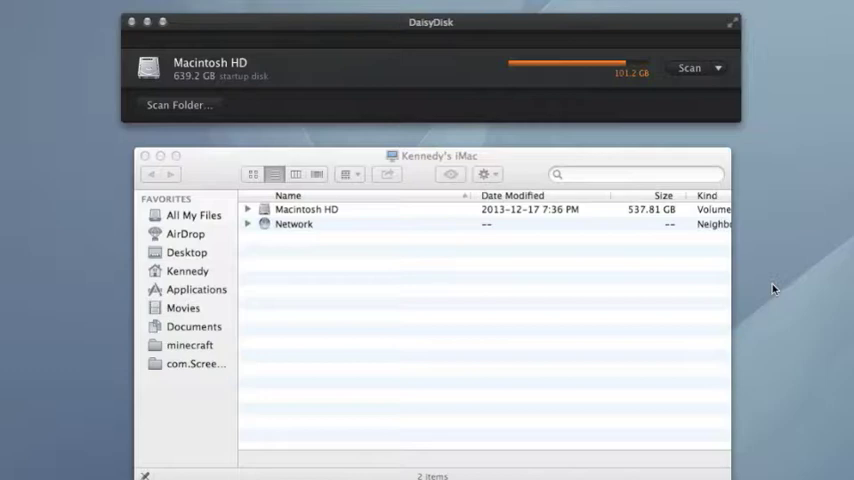
{"action": "mouse_move", "coordinate": [752, 280]}
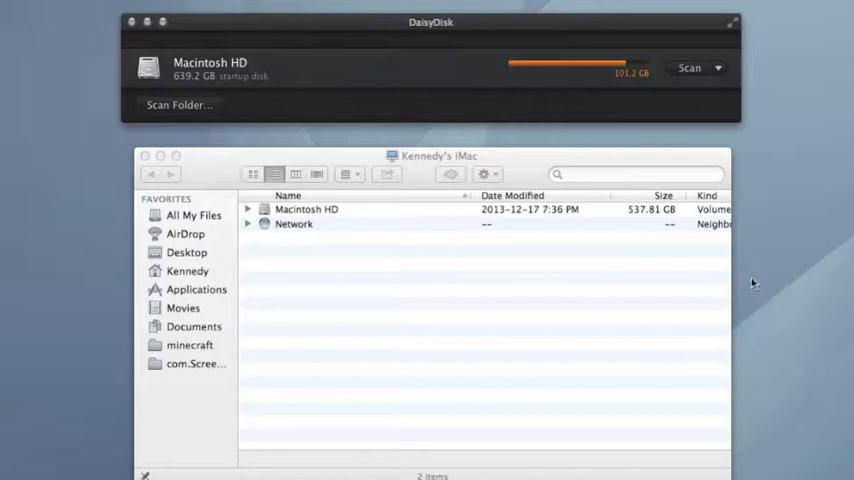
{"action": "mouse_move", "coordinate": [552, 212]}
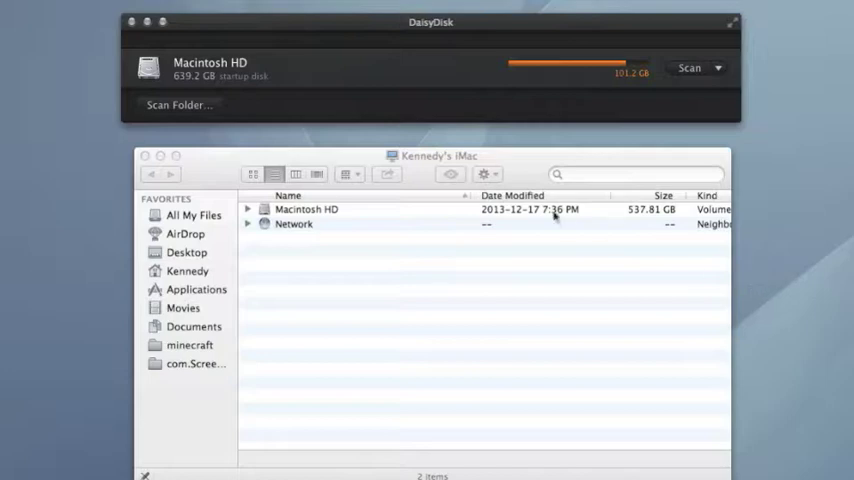
{"action": "mouse_move", "coordinate": [552, 216]}
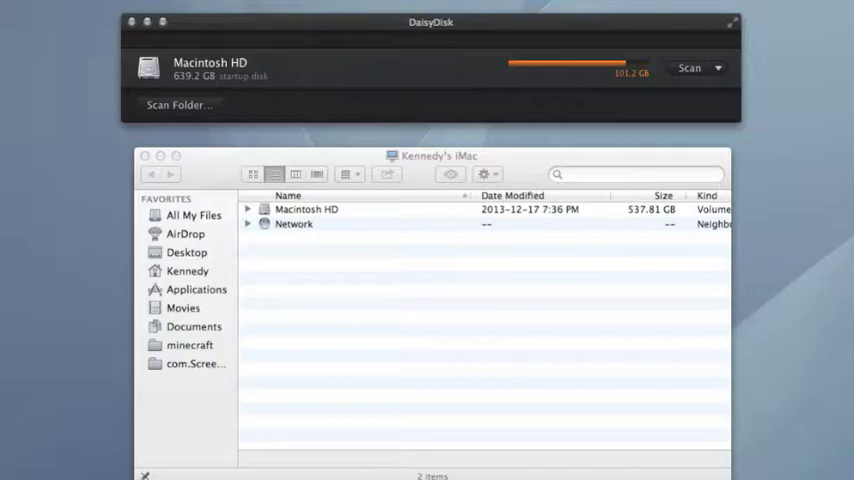
{"action": "mouse_move", "coordinate": [550, 426]}
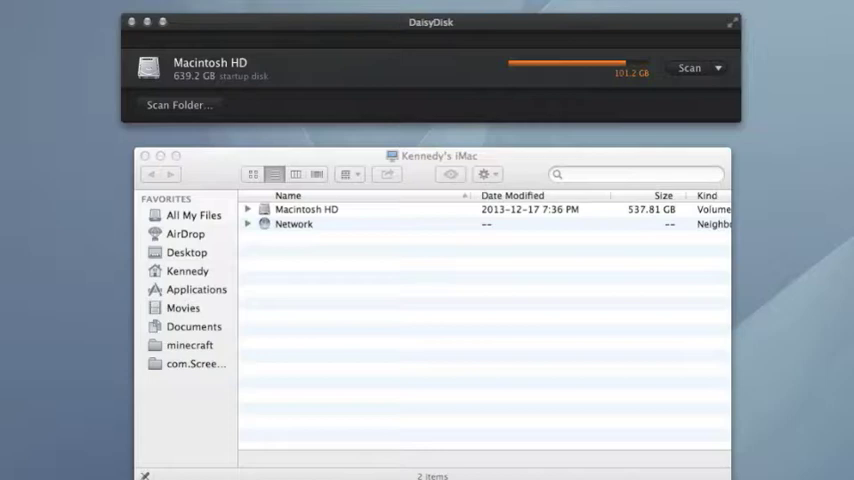
{"action": "mouse_move", "coordinate": [450, 110]}
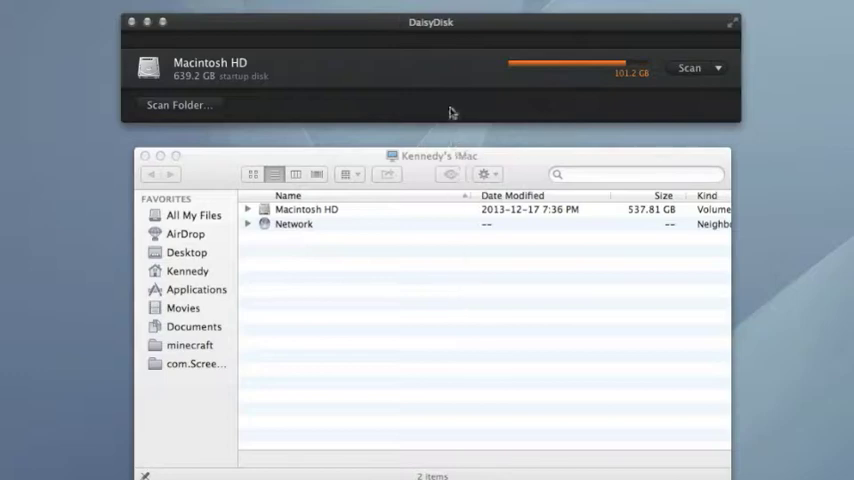
{"action": "mouse_move", "coordinate": [412, 28]}
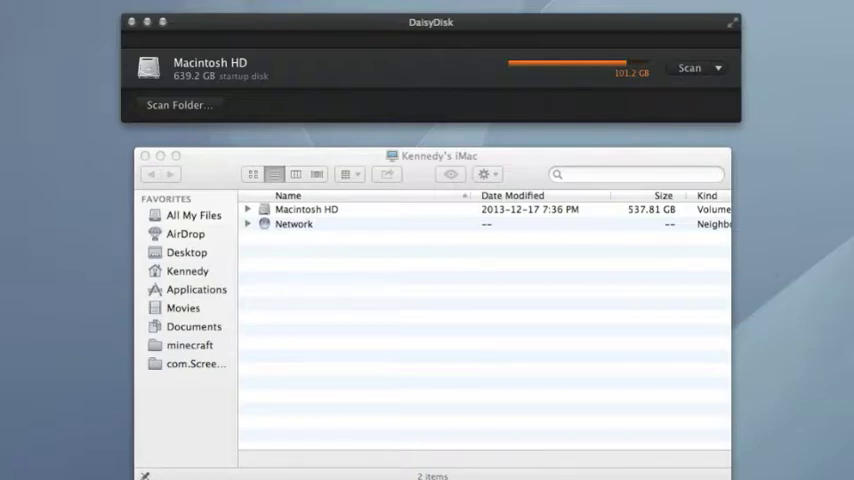
{"action": "mouse_move", "coordinate": [486, 40]}
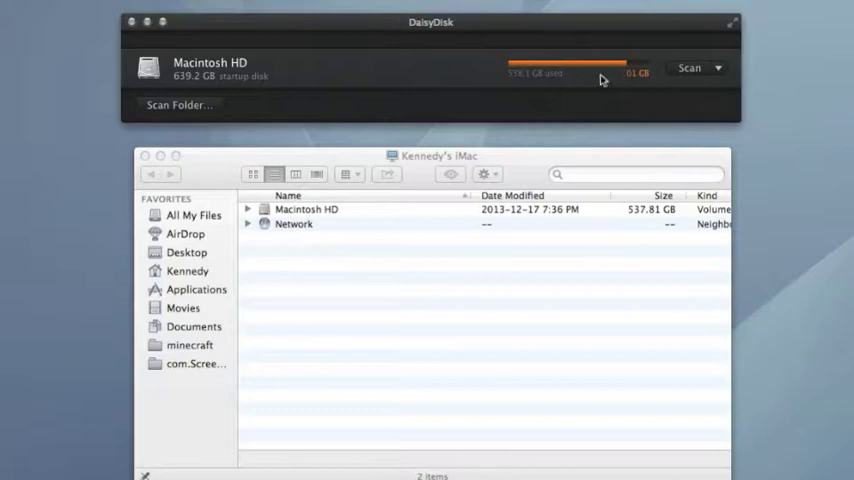
{"action": "mouse_move", "coordinate": [624, 84]}
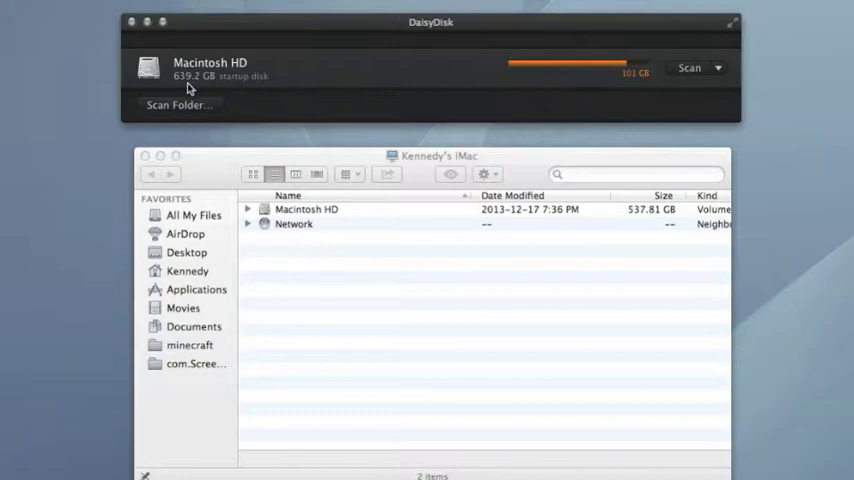
{"action": "mouse_move", "coordinate": [488, 84]}
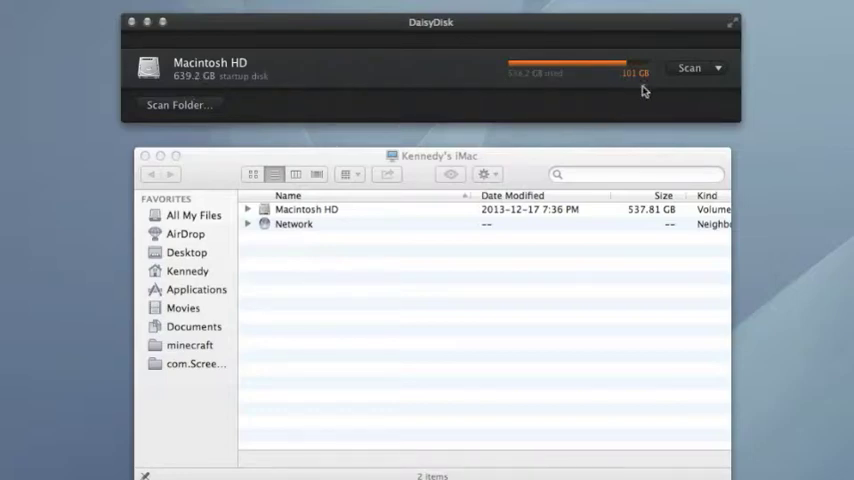
{"action": "mouse_move", "coordinate": [570, 84]}
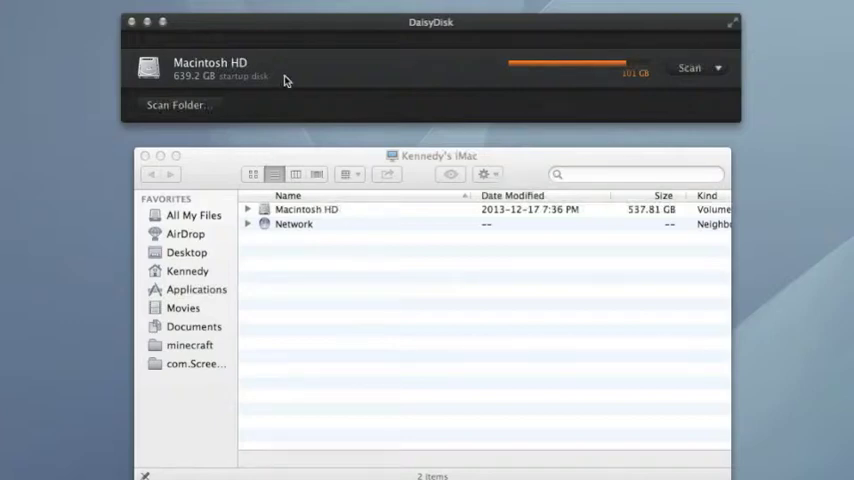
{"action": "mouse_move", "coordinate": [324, 212]}
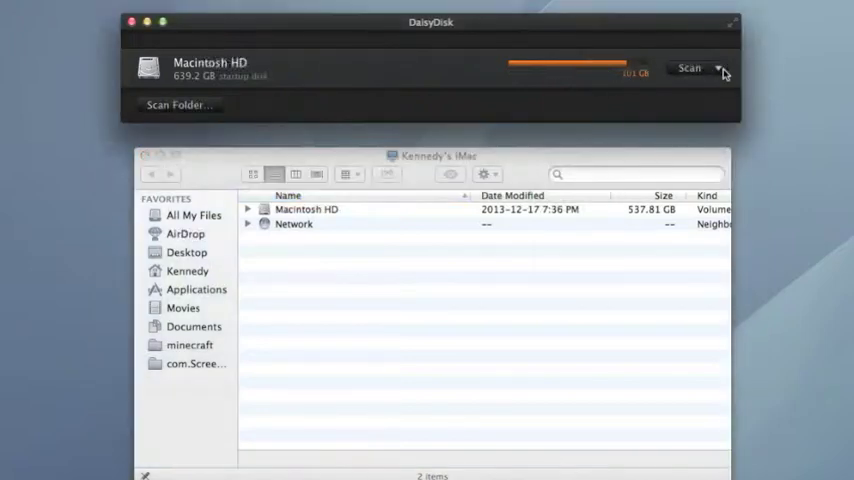
{"action": "left_click", "coordinate": [724, 68]}
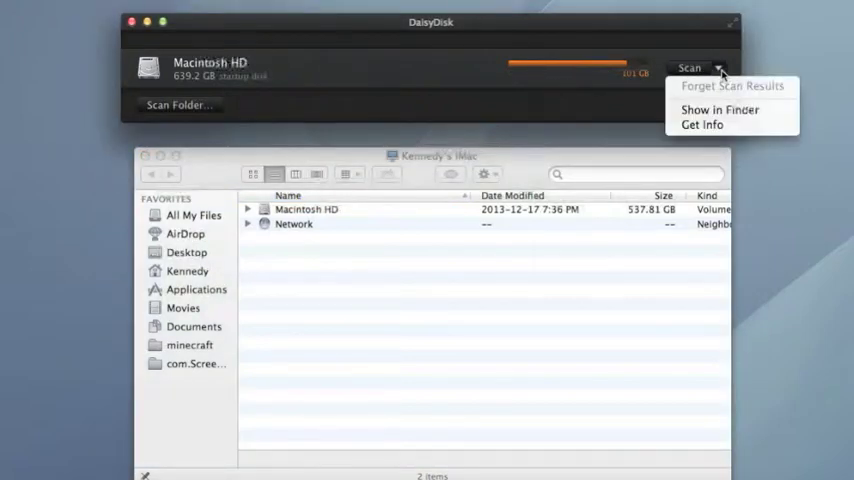
{"action": "mouse_move", "coordinate": [618, 148]}
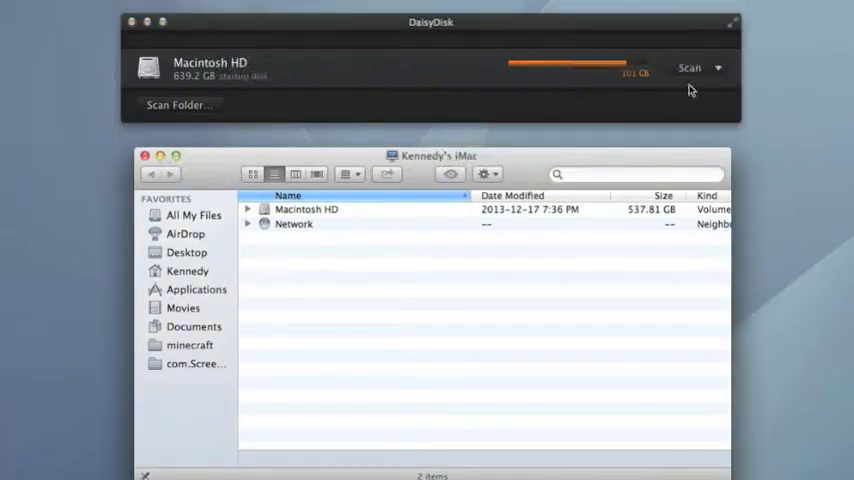
{"action": "left_click", "coordinate": [728, 64]}
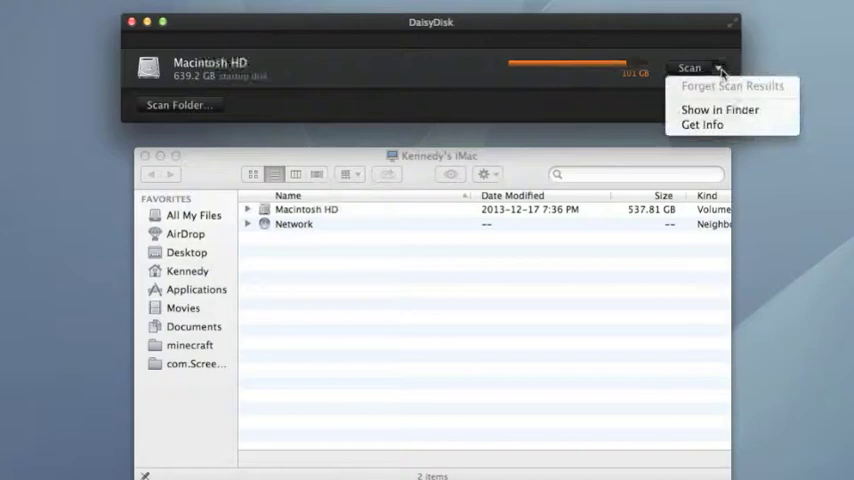
{"action": "mouse_move", "coordinate": [704, 124]}
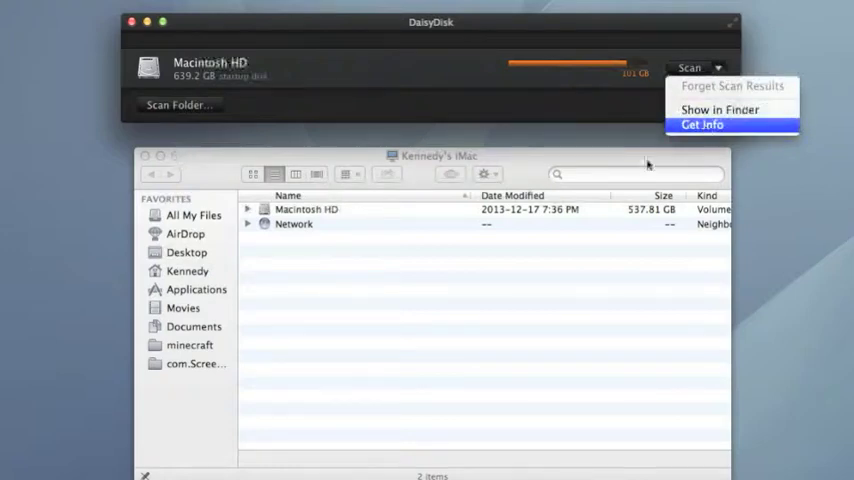
{"action": "right_click", "coordinate": [308, 208]}
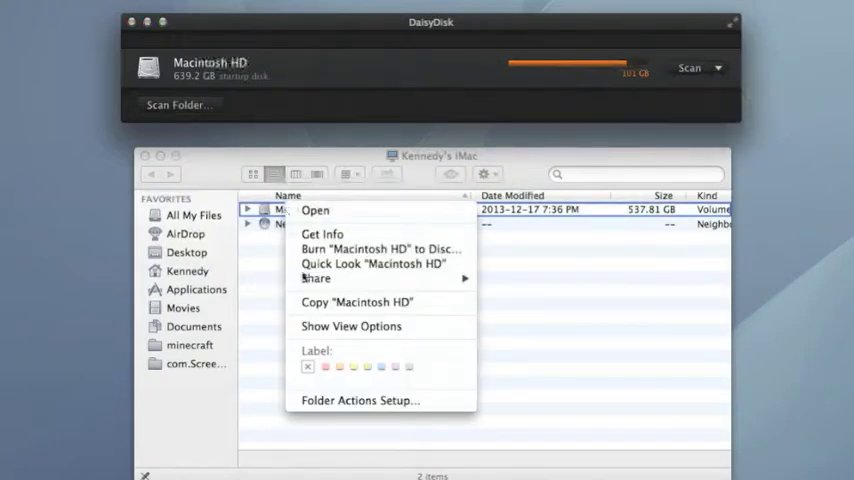
{"action": "mouse_move", "coordinate": [512, 92]}
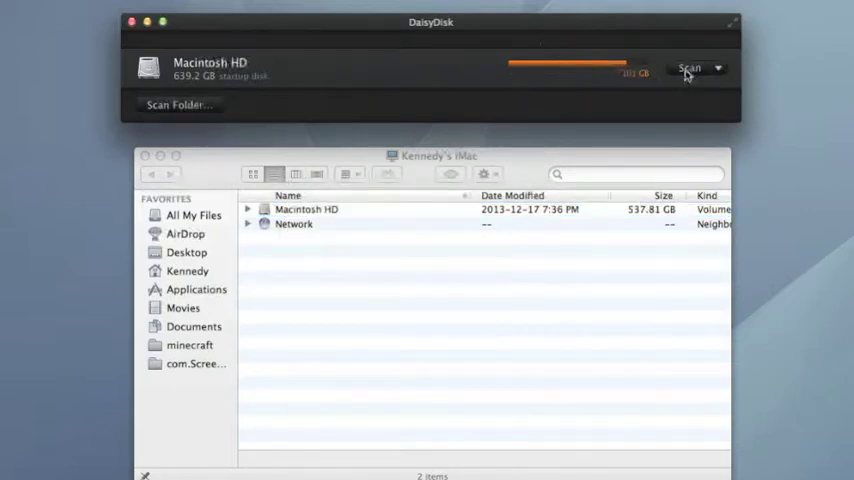
{"action": "left_click", "coordinate": [694, 68]}
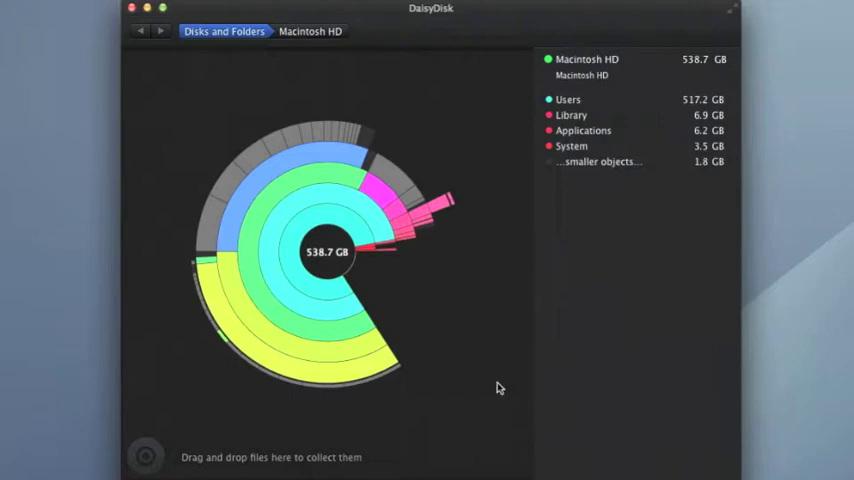
{"action": "mouse_move", "coordinate": [406, 342]}
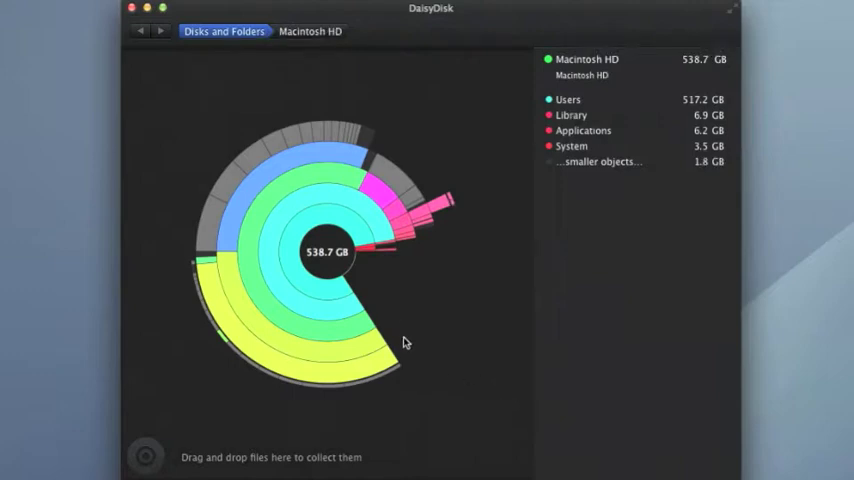
{"action": "mouse_move", "coordinate": [600, 208]}
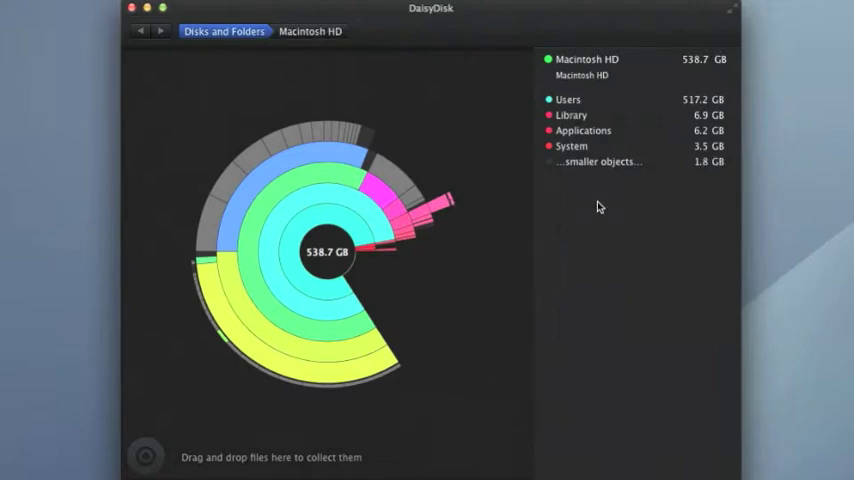
{"action": "mouse_move", "coordinate": [592, 114]}
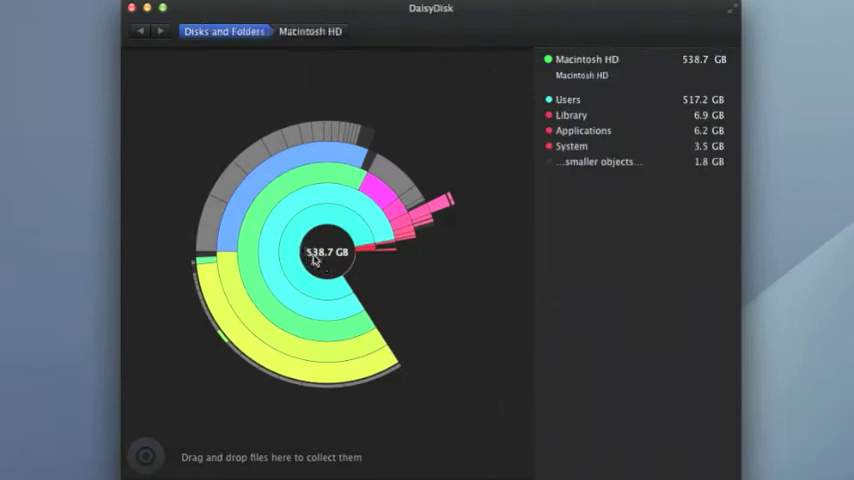
{"action": "mouse_move", "coordinate": [330, 256]}
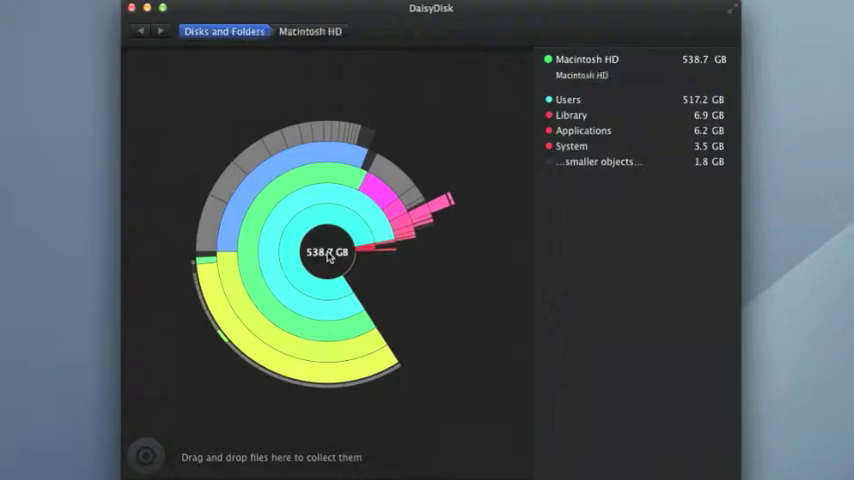
{"action": "mouse_move", "coordinate": [328, 272]}
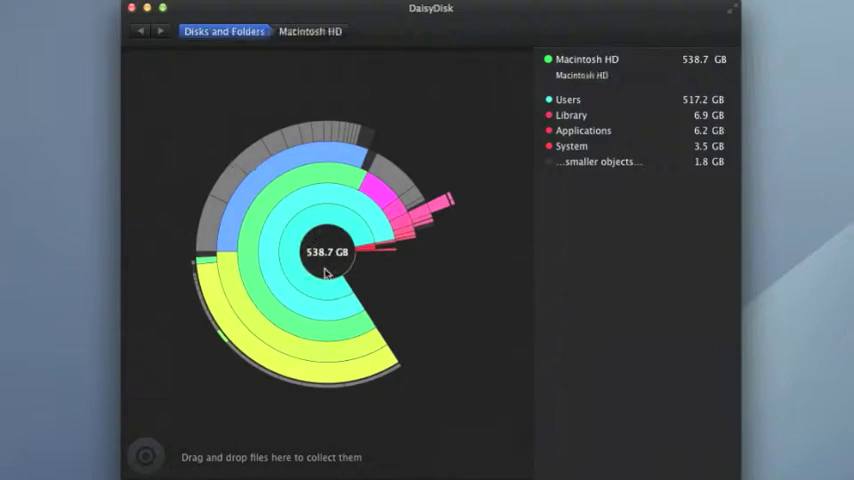
{"action": "mouse_move", "coordinate": [344, 276]}
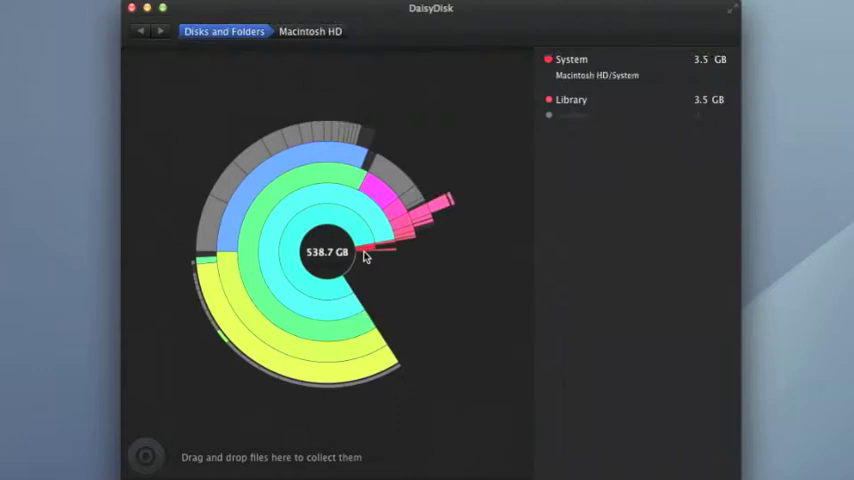
{"action": "mouse_move", "coordinate": [366, 244]}
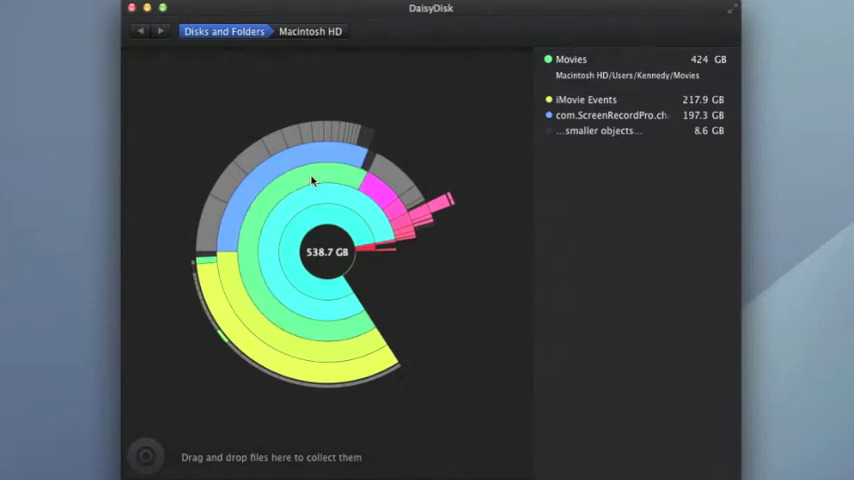
{"action": "mouse_move", "coordinate": [308, 180]}
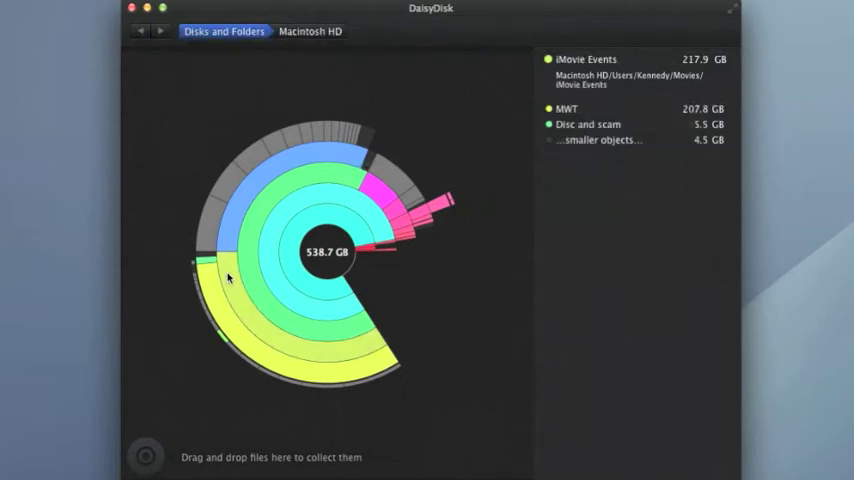
{"action": "mouse_move", "coordinate": [232, 270]}
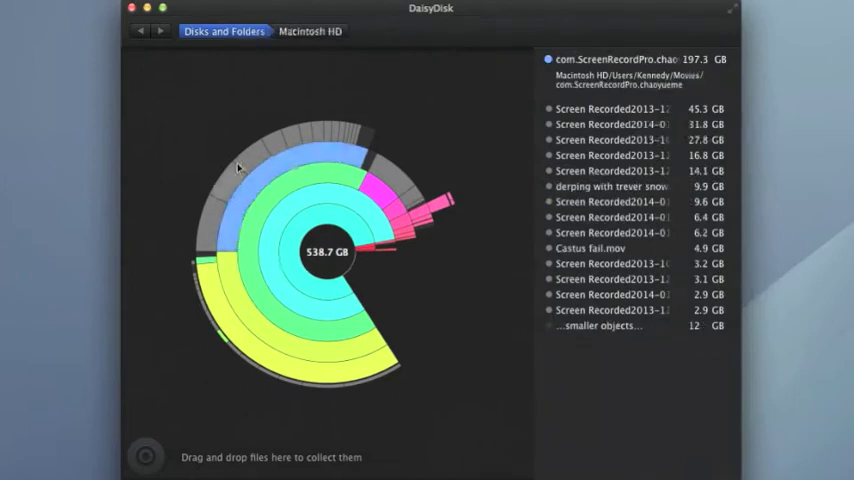
{"action": "mouse_move", "coordinate": [228, 332]}
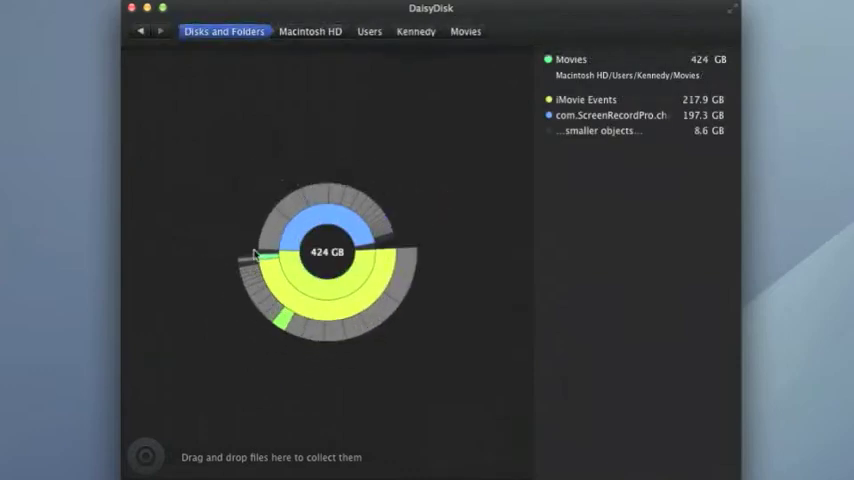
- Zoom the sunburst into the MWT folder inside iMovie Events
{"action": "left_click", "coordinate": [324, 230]}
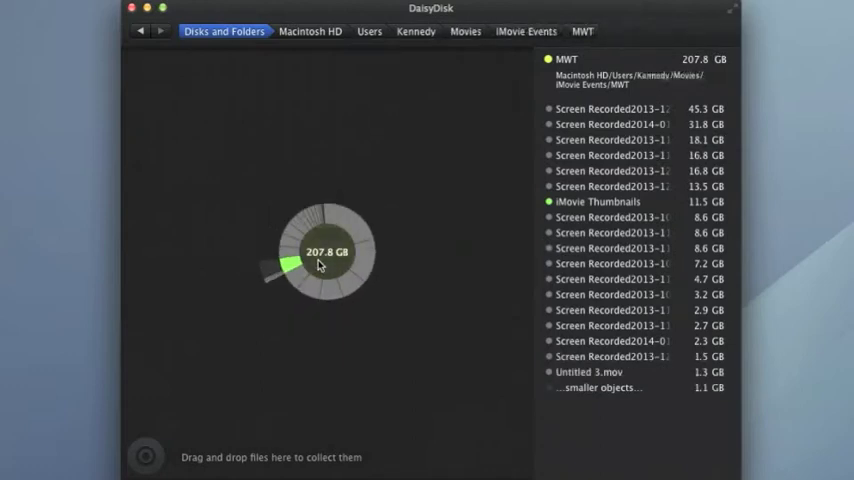
{"action": "mouse_move", "coordinate": [336, 256]}
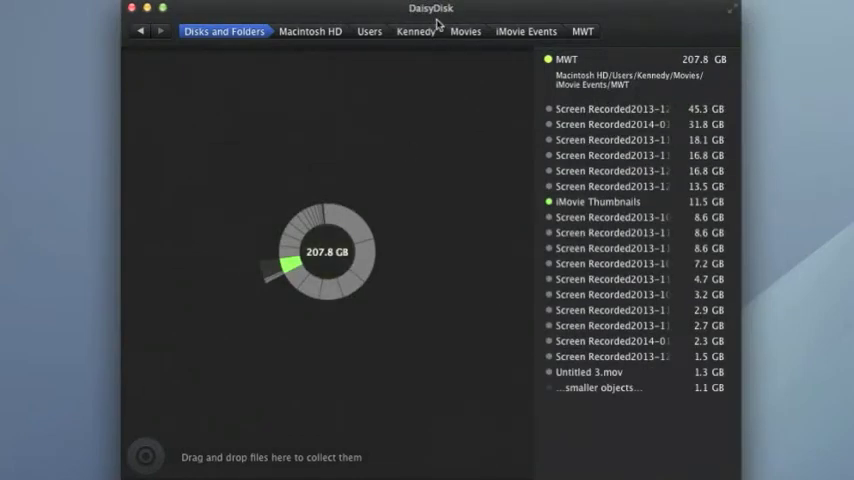
- Return to the root Macintosh HD map via the breadcrumb
{"action": "left_click", "coordinate": [466, 32]}
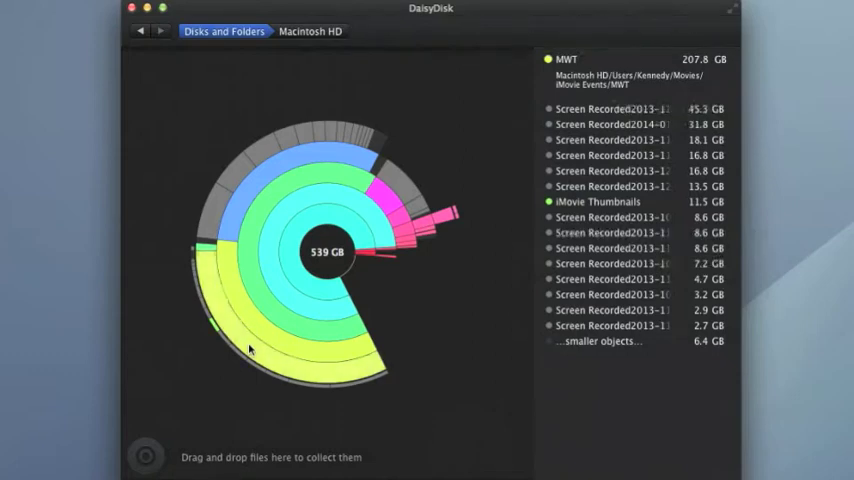
{"action": "mouse_move", "coordinate": [266, 360]}
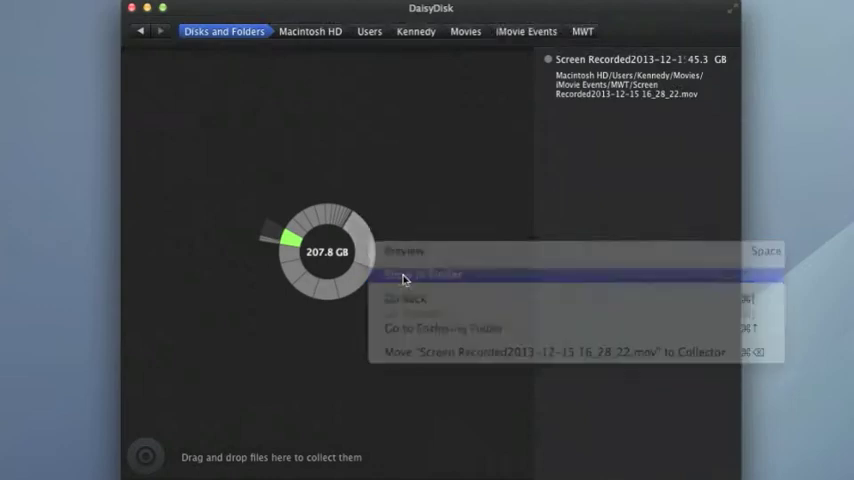
- Reveal the largest 45.3 GB screen recording from MWT in Finder
{"action": "left_click", "coordinate": [404, 274]}
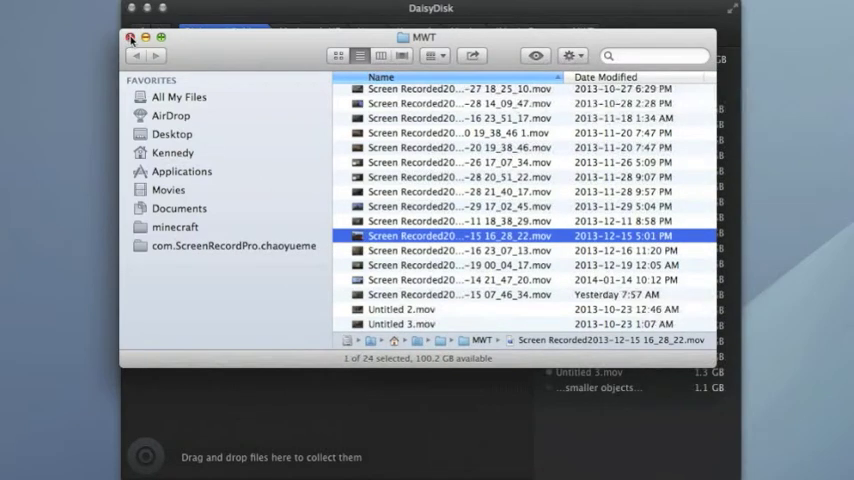
- Close the Finder window showing the selected recording, returning to DaisyDisk
{"action": "left_click", "coordinate": [128, 34]}
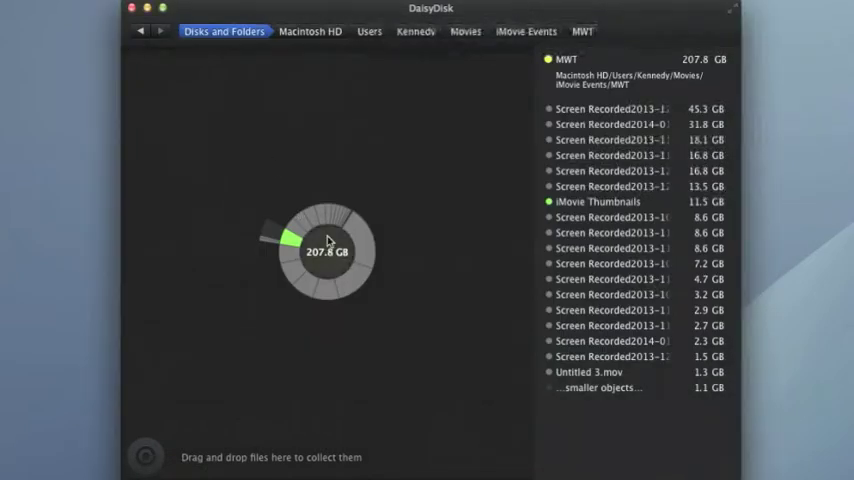
- Move back up to the Kennedy home folder map via the path bar
{"action": "left_click", "coordinate": [464, 32]}
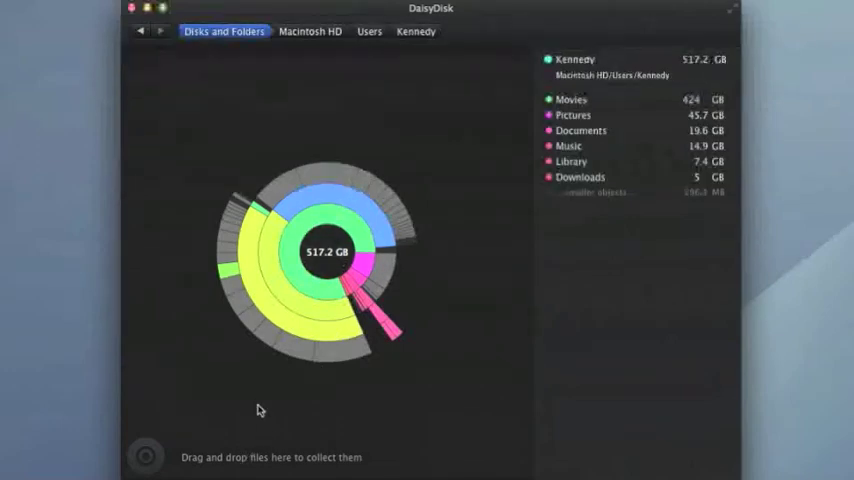
{"action": "mouse_move", "coordinate": [512, 136]}
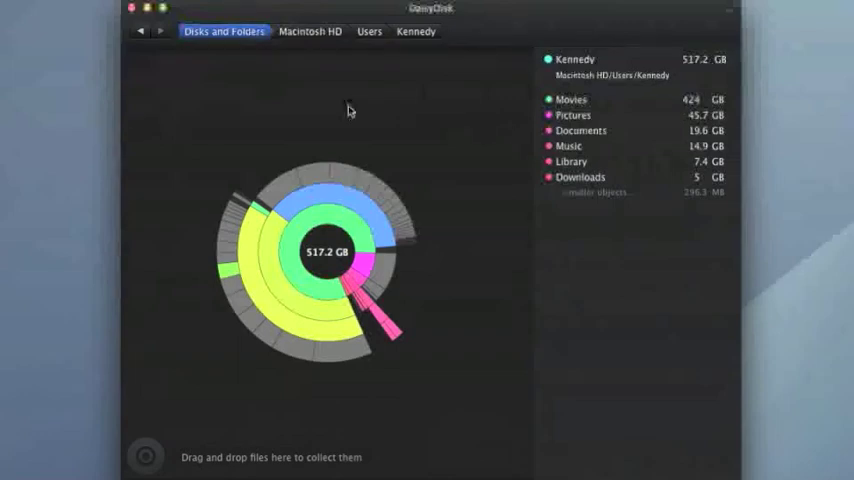
{"action": "mouse_move", "coordinate": [312, 204]}
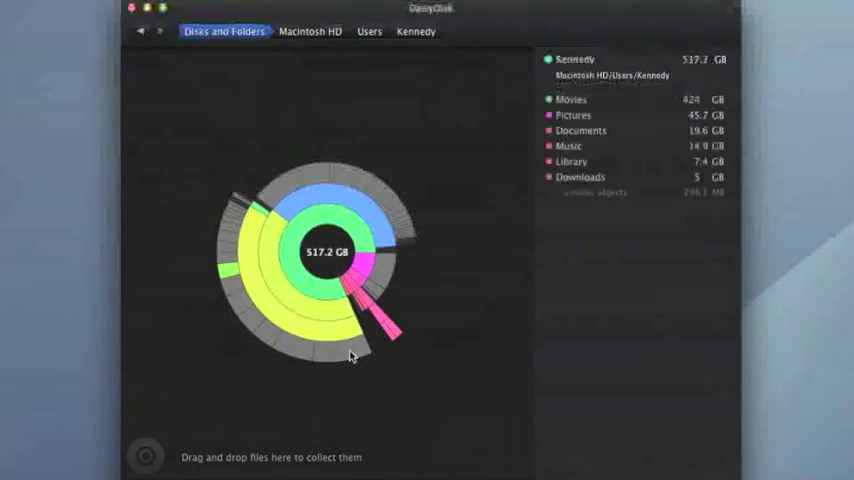
{"action": "mouse_move", "coordinate": [286, 192]}
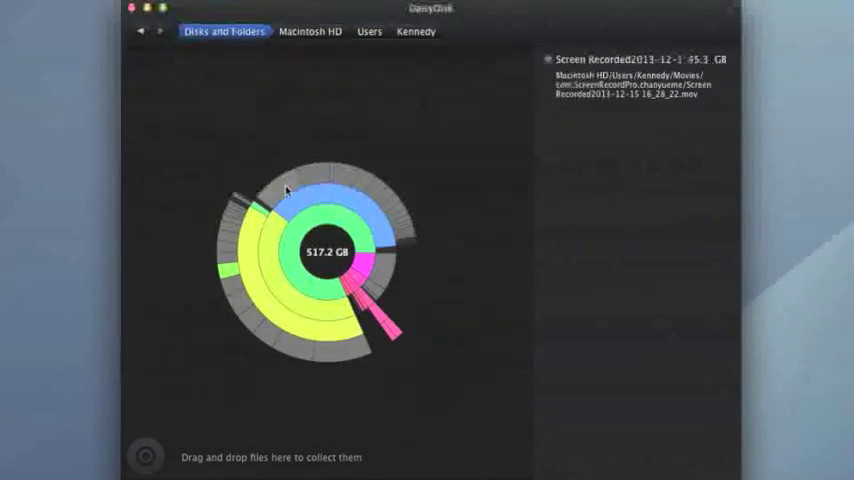